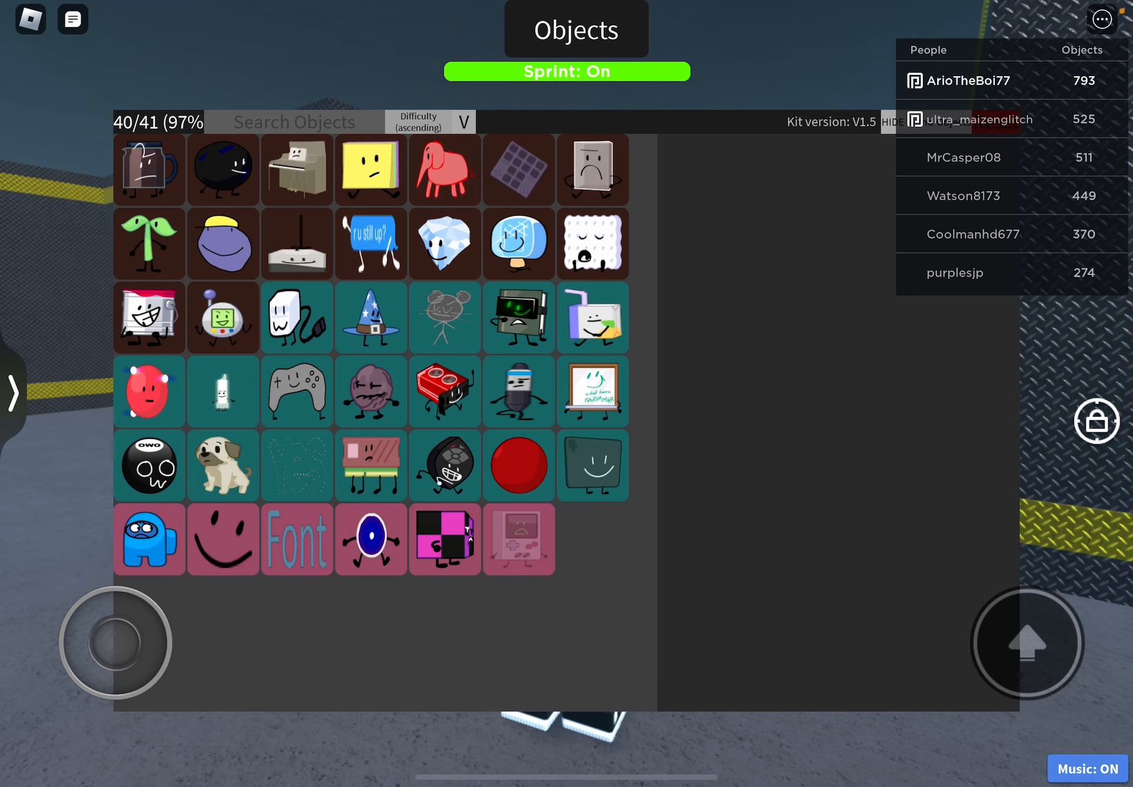
Read the Gaming Device hint, then switch to the Ground object's hint.
click(518, 539)
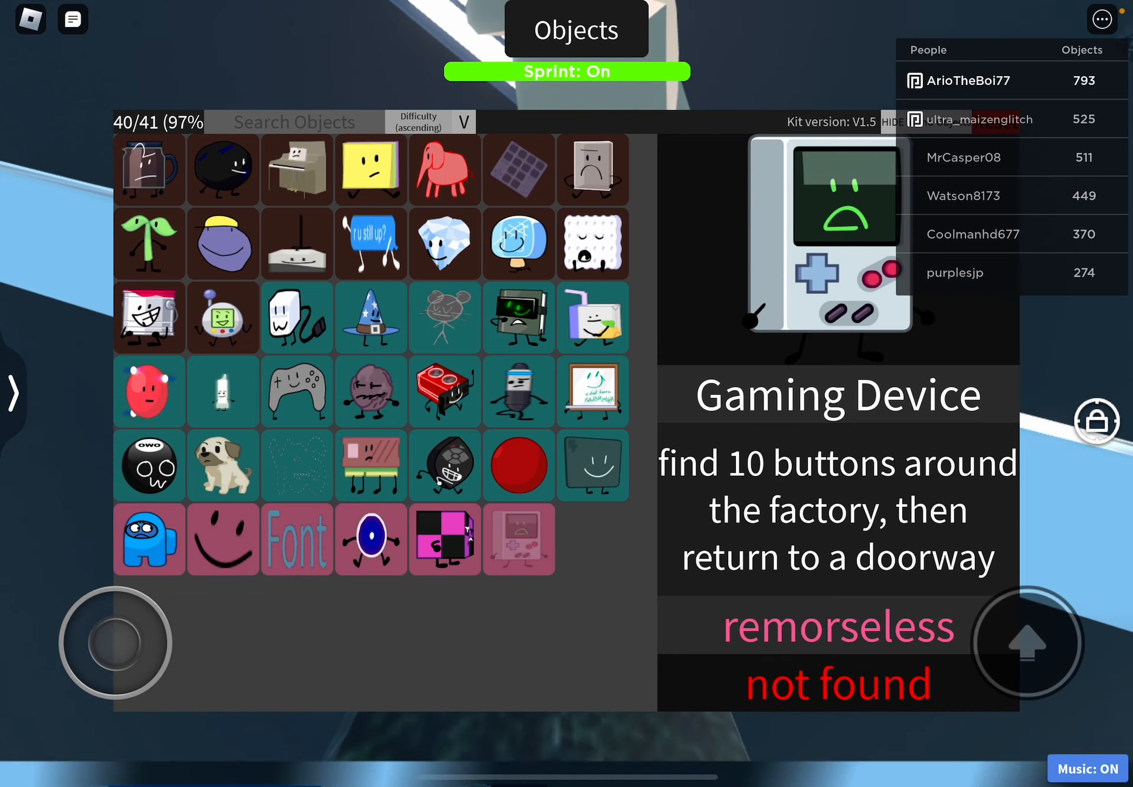
click(370, 539)
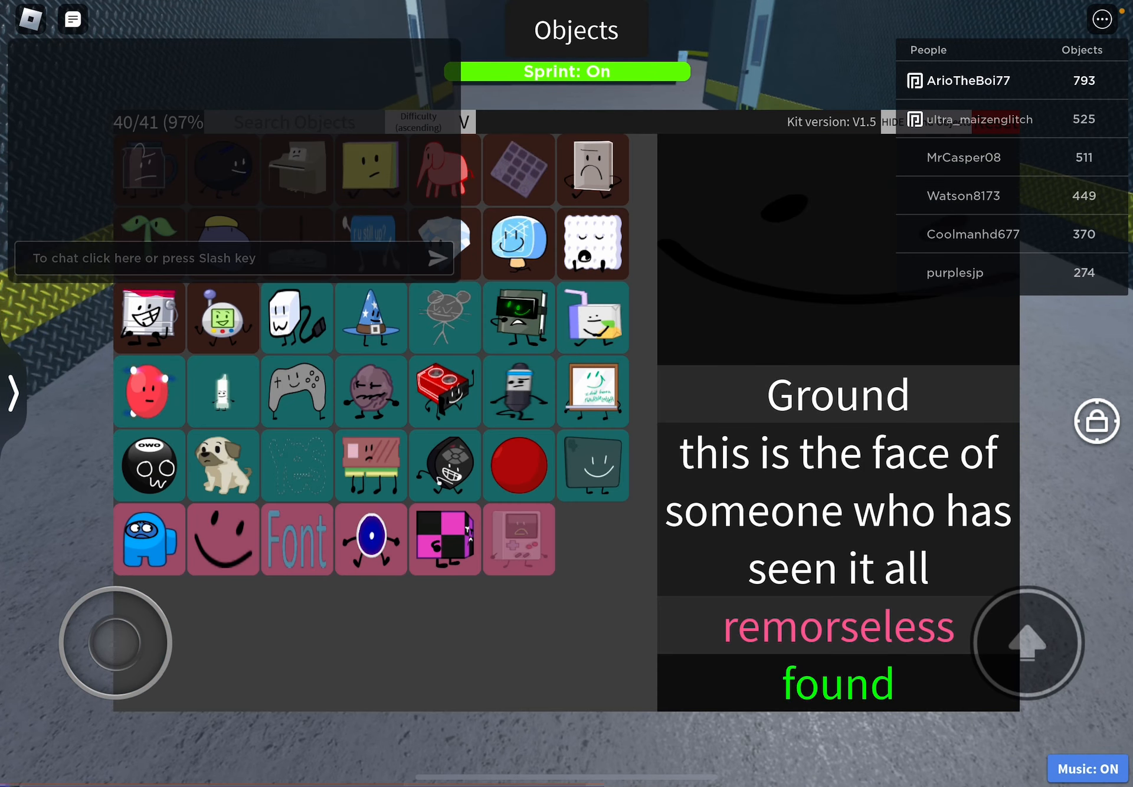
Enter the chat command 'u7' before walking into the green-code area.
click(370, 540)
text(/e r8)
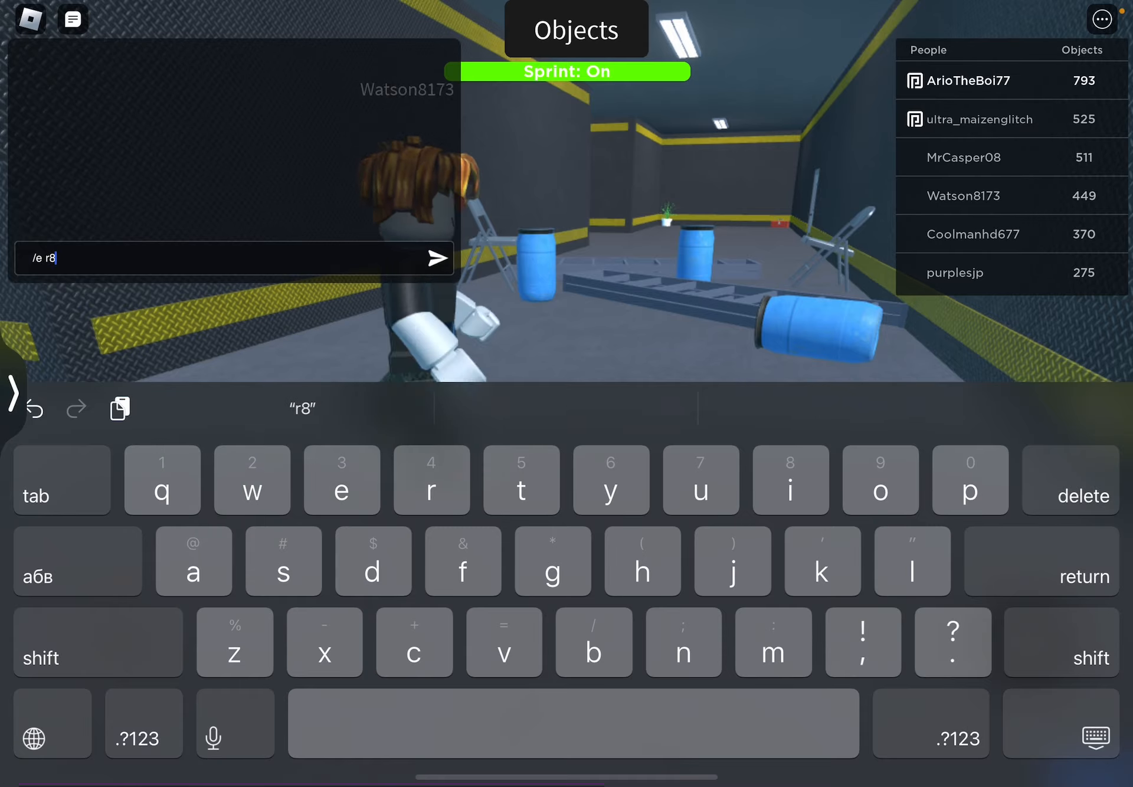
text(u7)
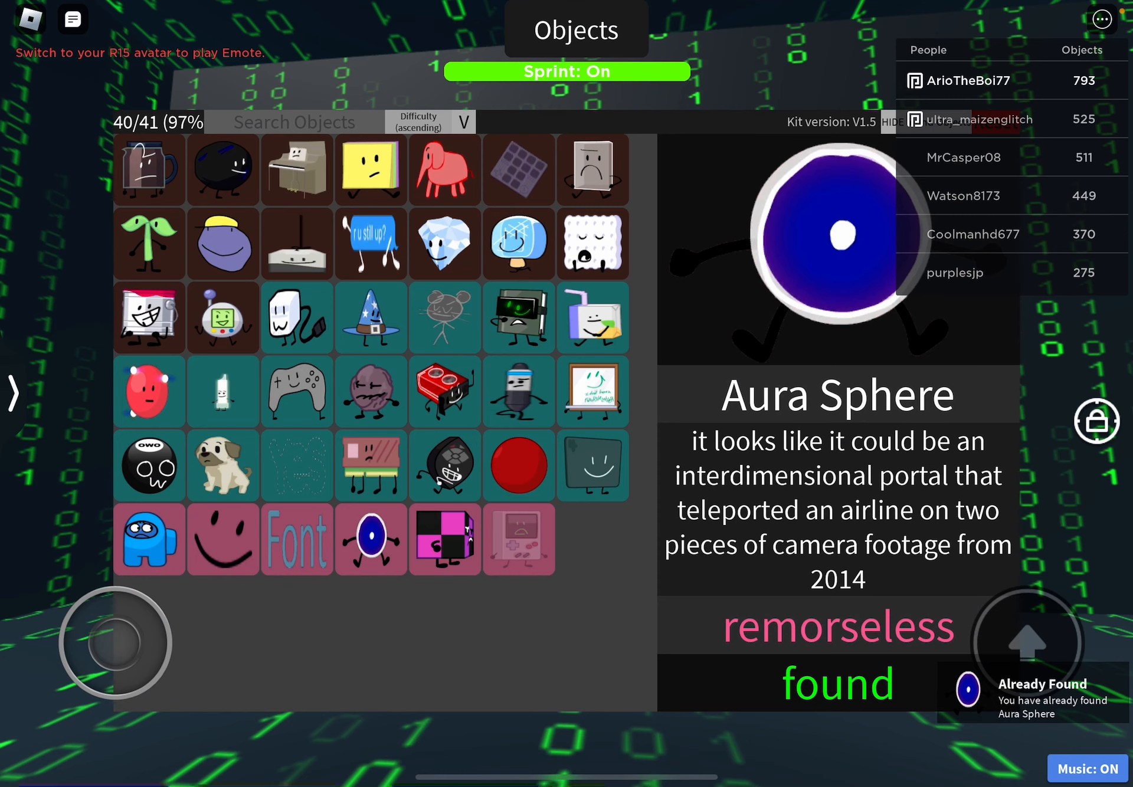
Show the Ground object's hint again in the Objects panel.
click(445, 540)
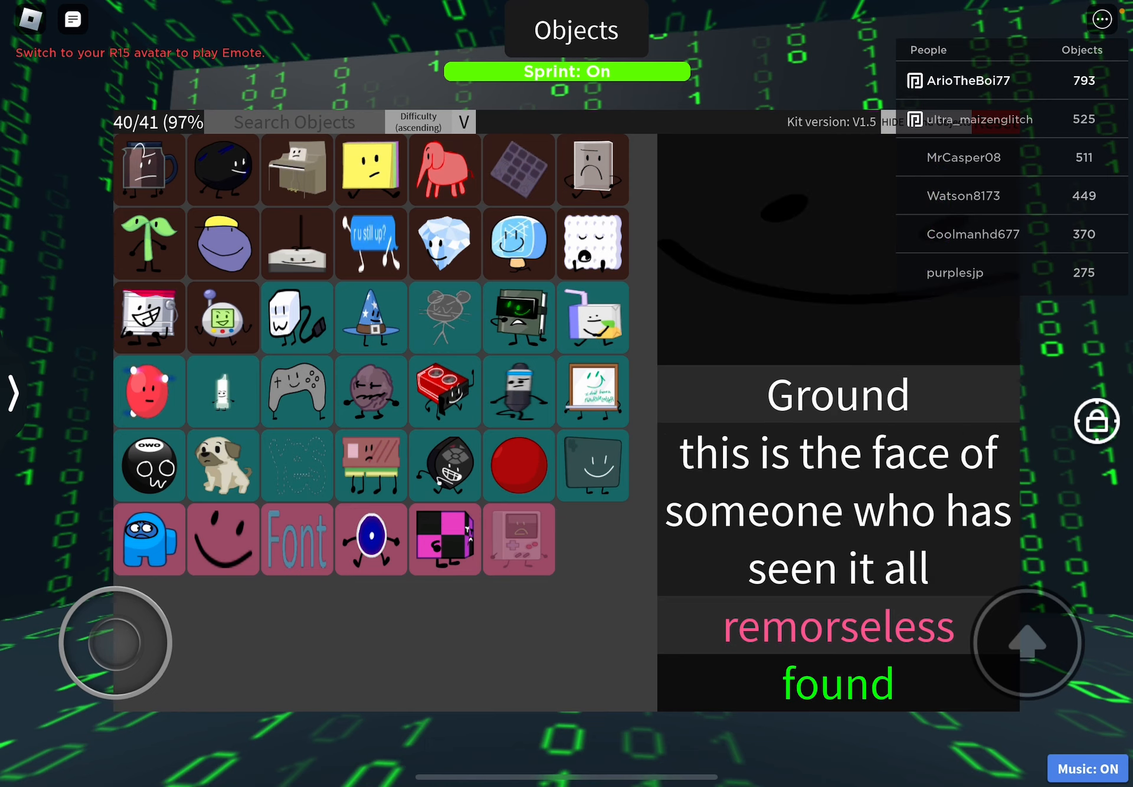
click(370, 540)
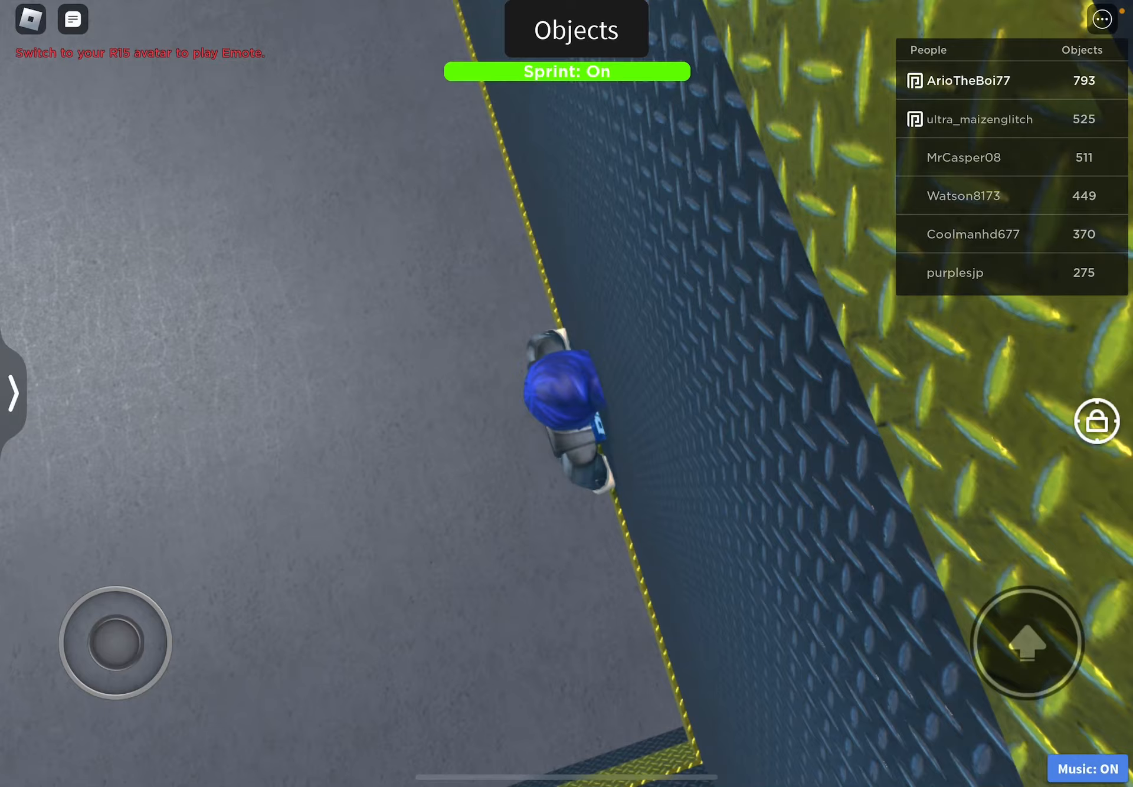
Close the Objects panel and move the avatar along the diamond-plate wall edge.
click(72, 19)
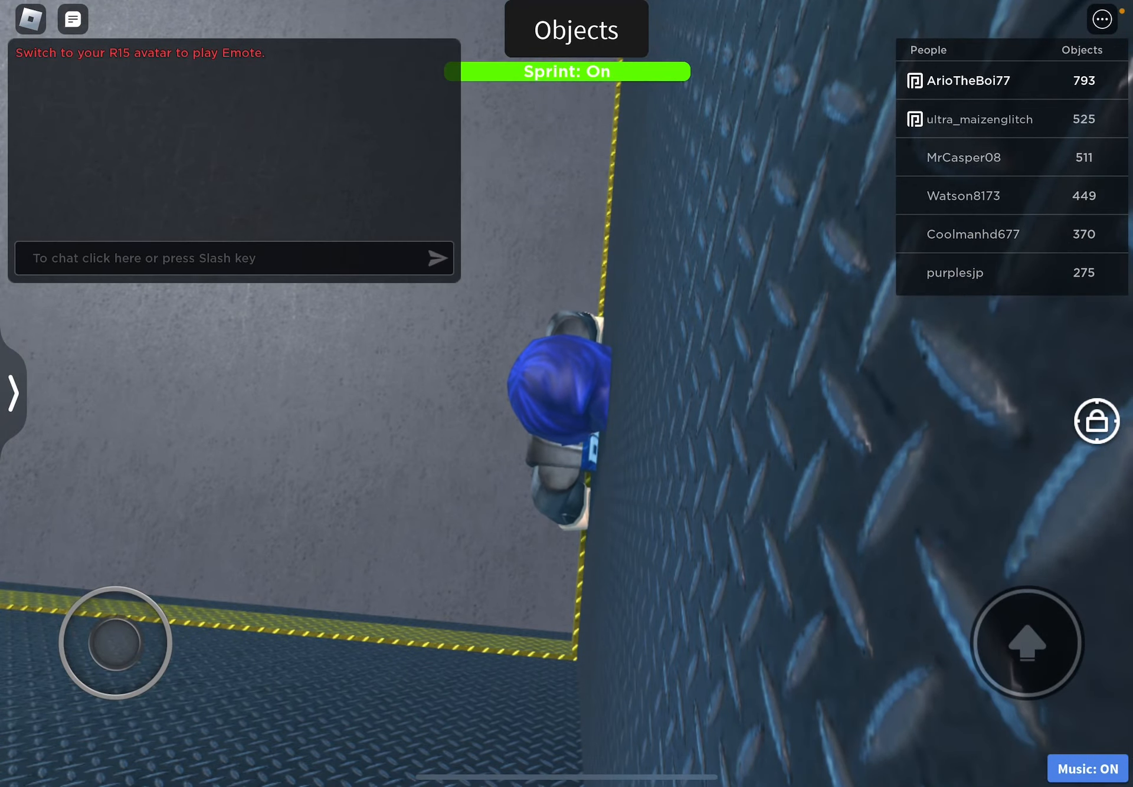
click(231, 258)
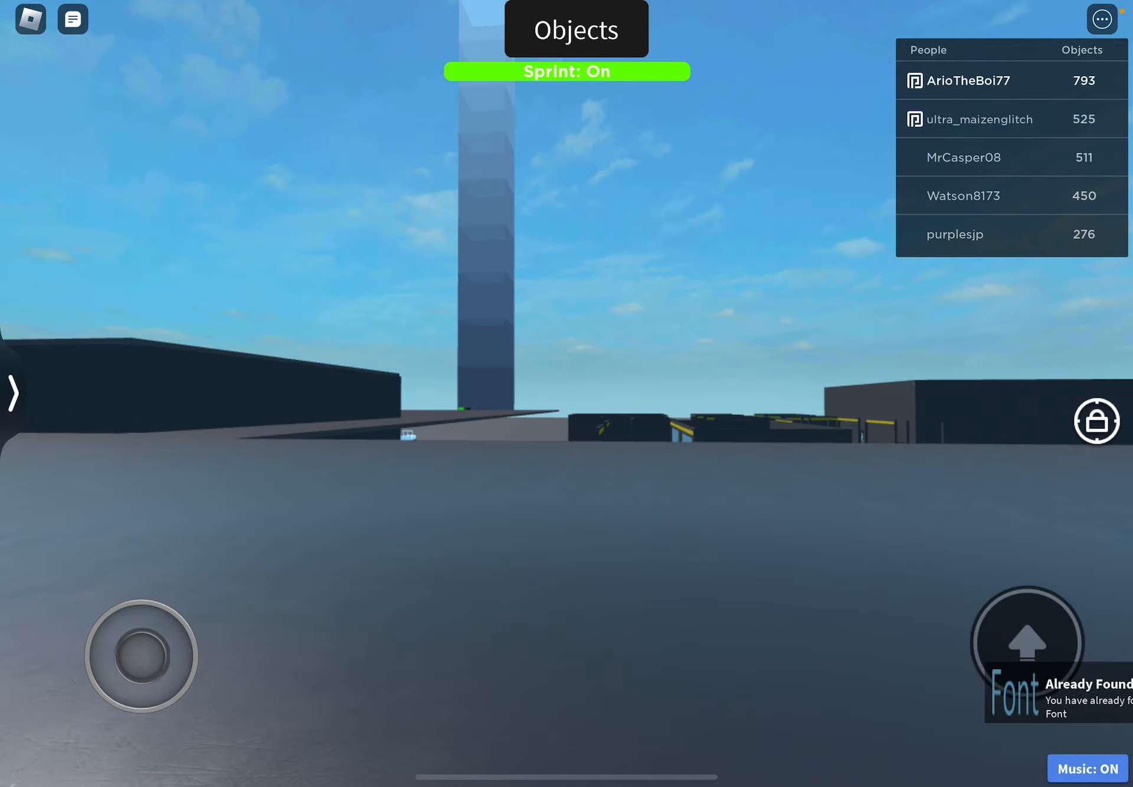
Touch the Font object on the plain, triggering the Already Found notice.
click(72, 18)
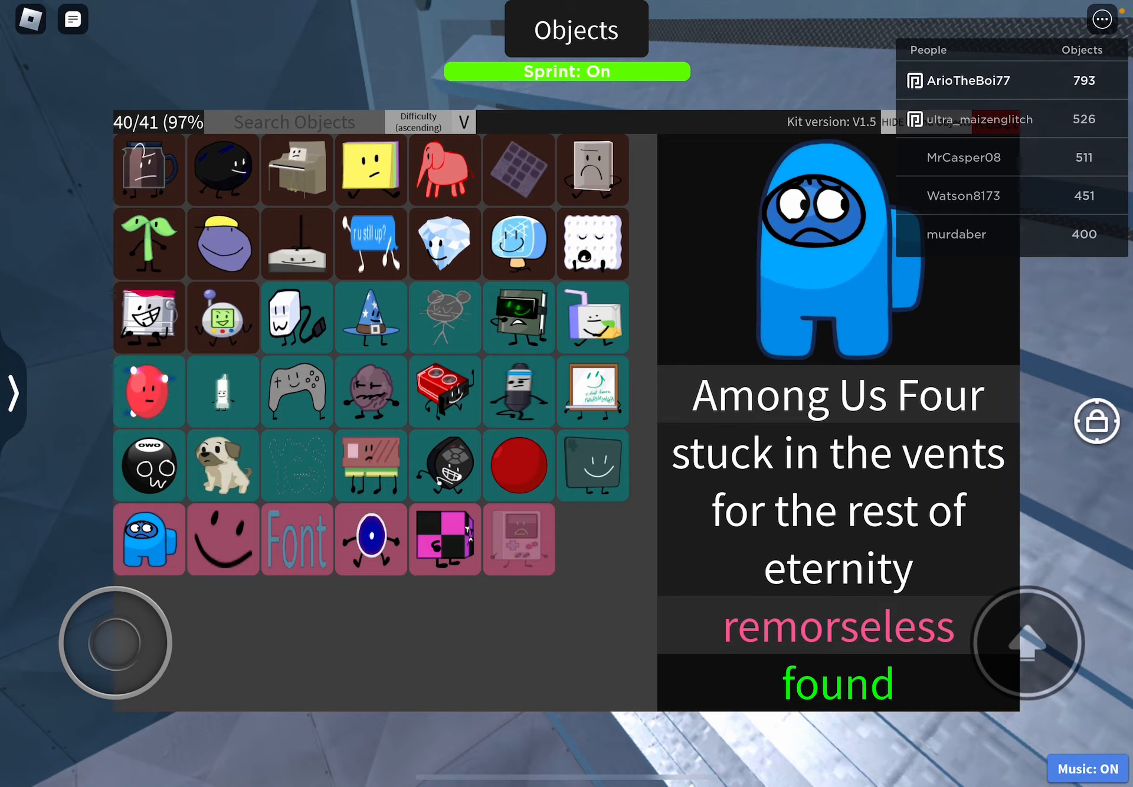
Collapse the object collection after confirming Among Us Four is found.
click(574, 29)
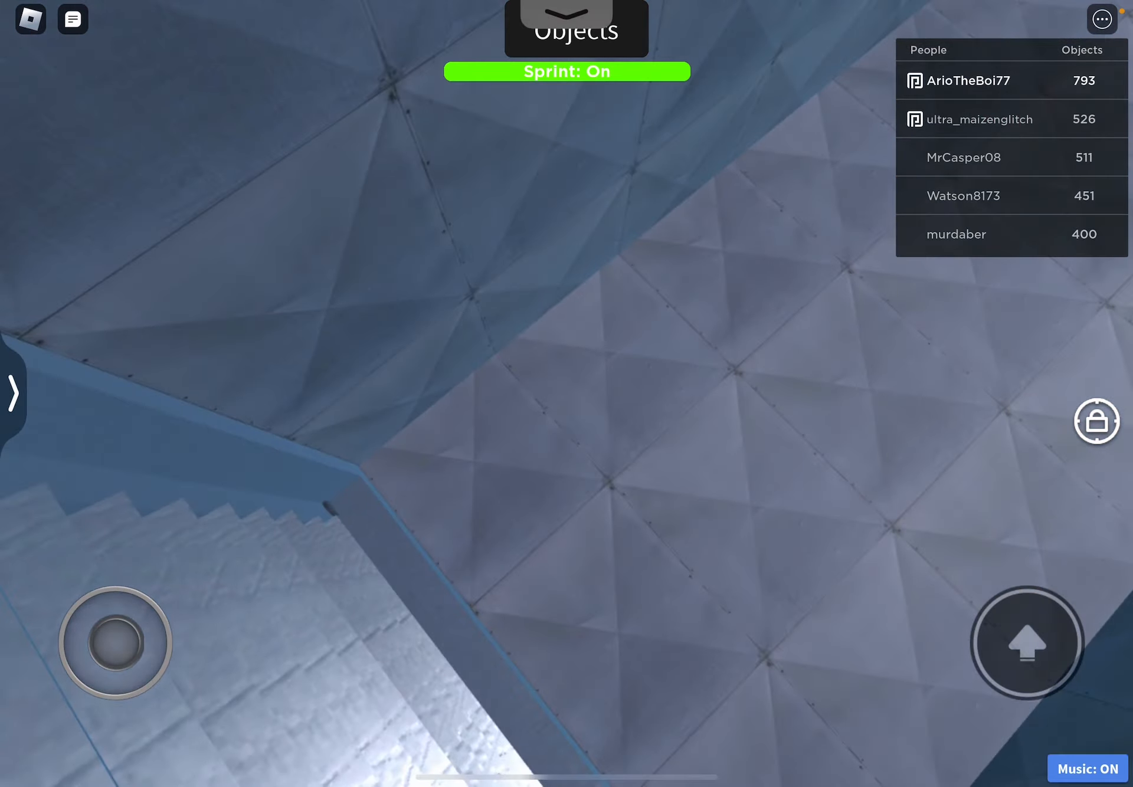